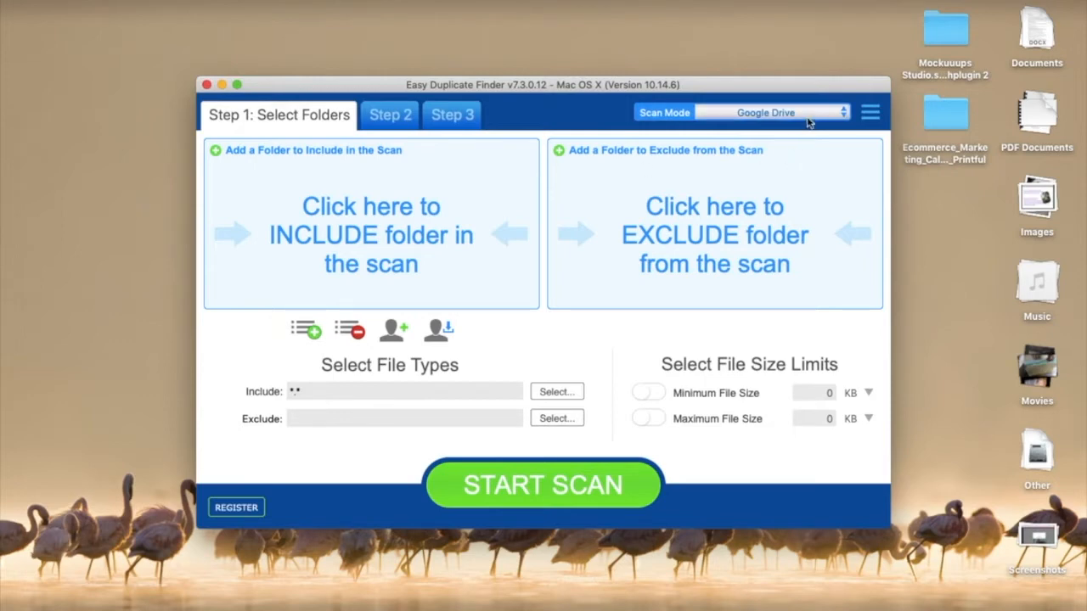
- Keep Google Drive as the scan mode, choose the Google account, and allow Drive access
{"action": "left_click", "coordinate": [788, 111]}
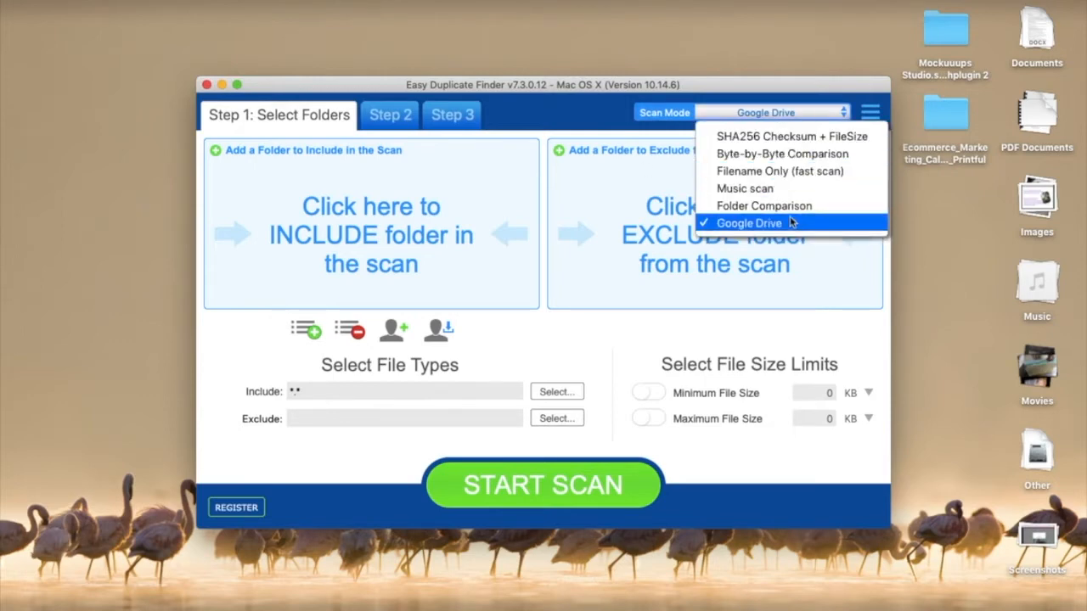
{"action": "left_click", "coordinate": [748, 222]}
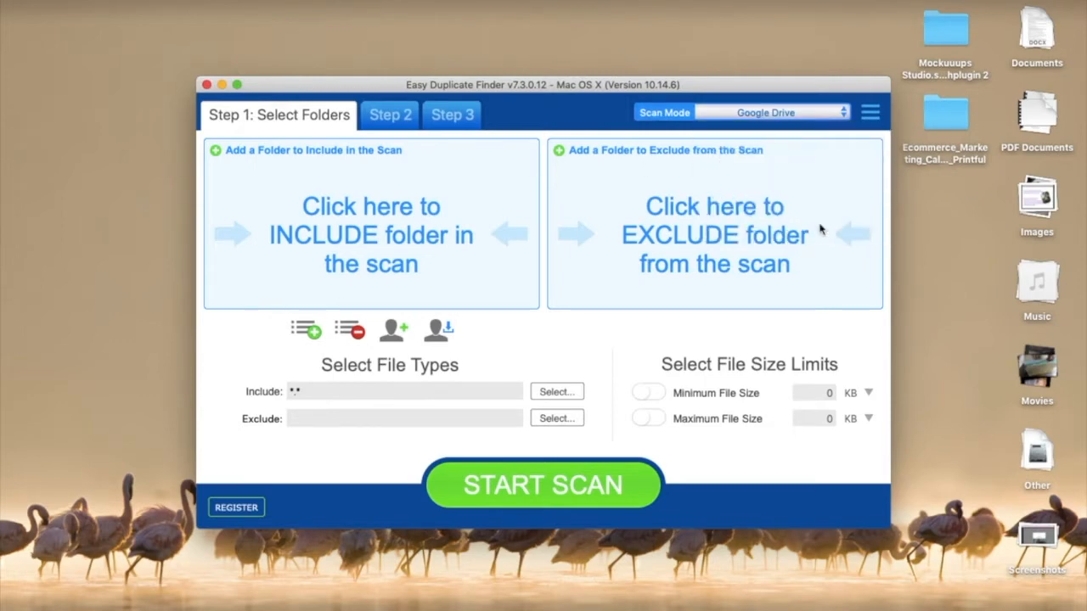
{"action": "mouse_move", "coordinate": [443, 247]}
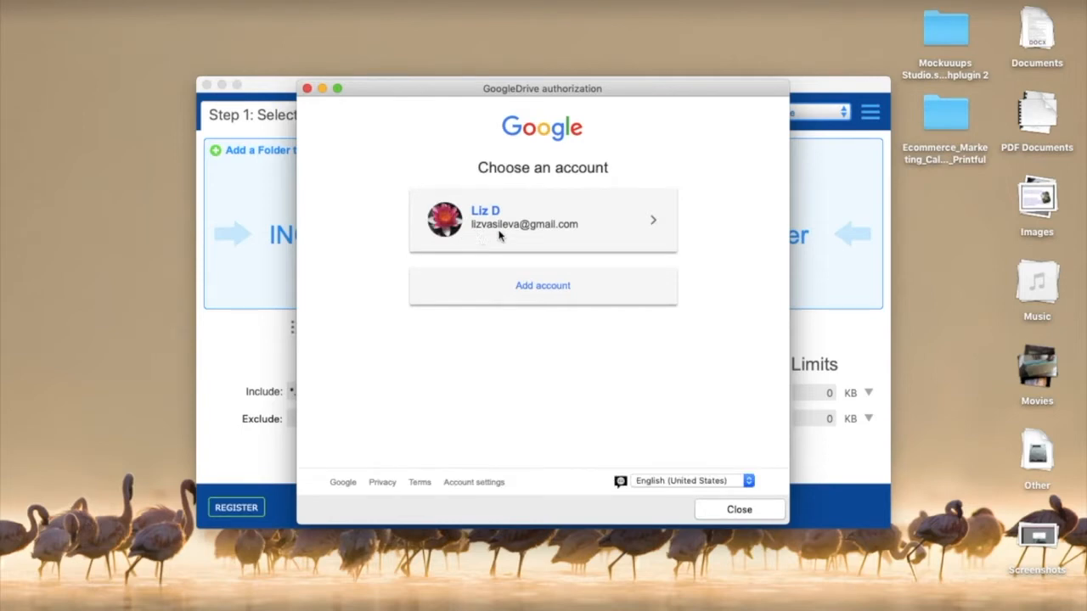
{"action": "left_click", "coordinate": [542, 220]}
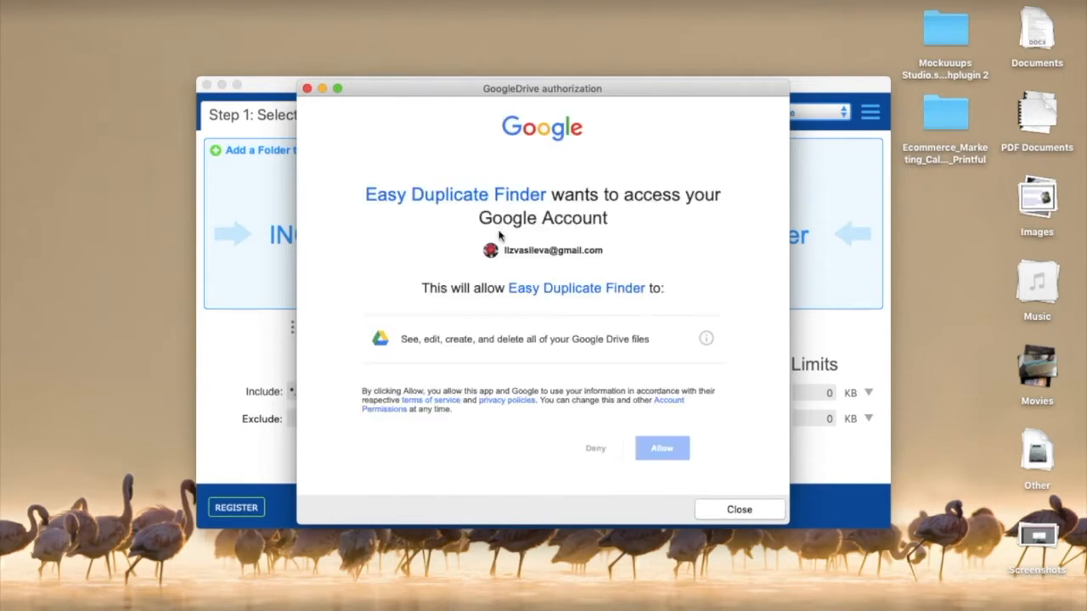
{"action": "mouse_move", "coordinate": [433, 314]}
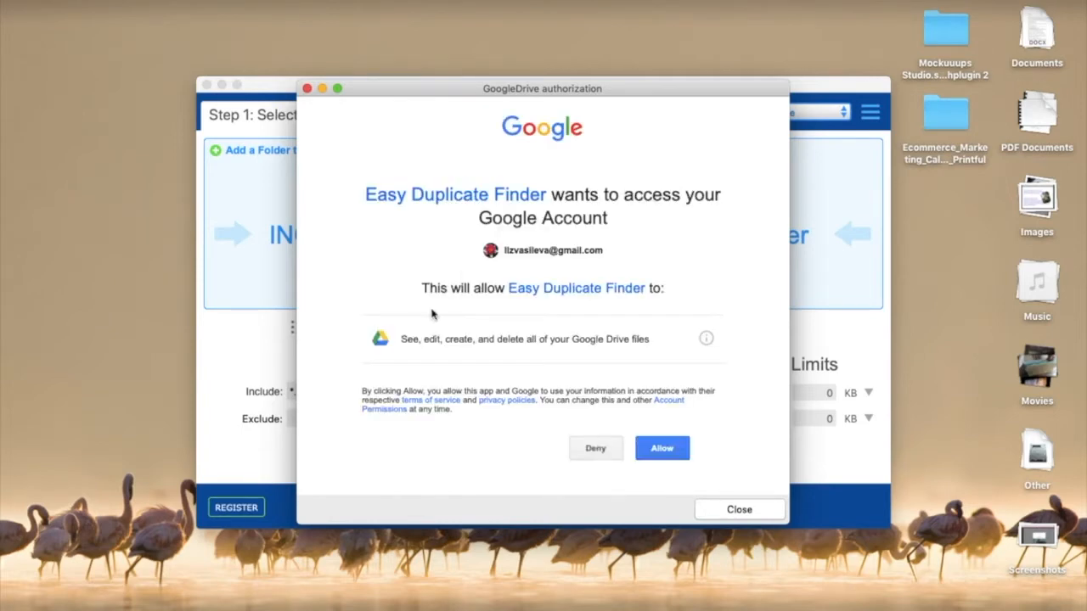
{"action": "mouse_move", "coordinate": [661, 447]}
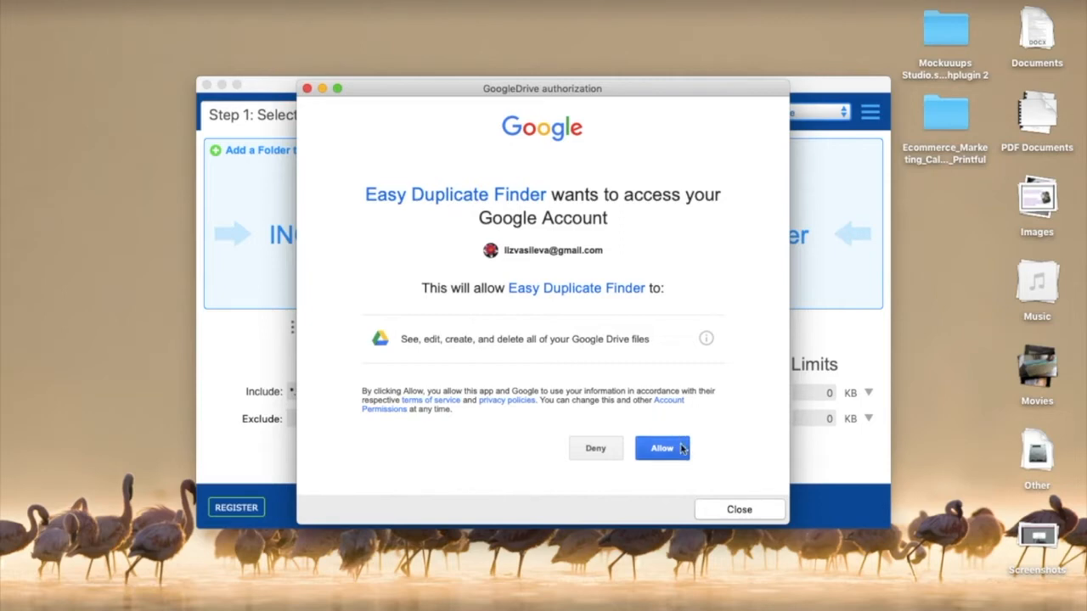
{"action": "left_click", "coordinate": [662, 447]}
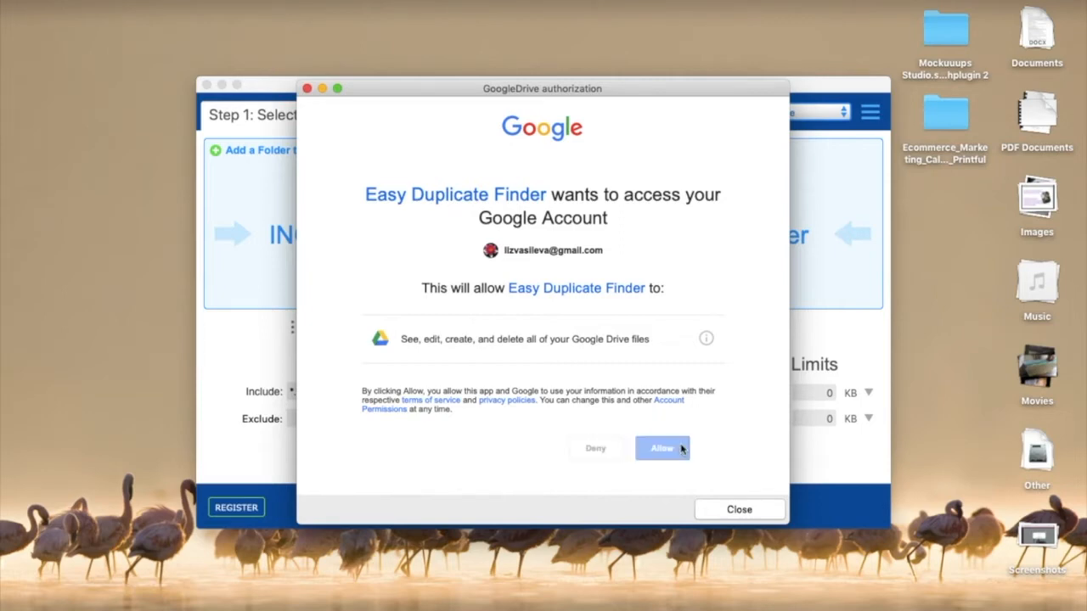
{"action": "left_click", "coordinate": [662, 447]}
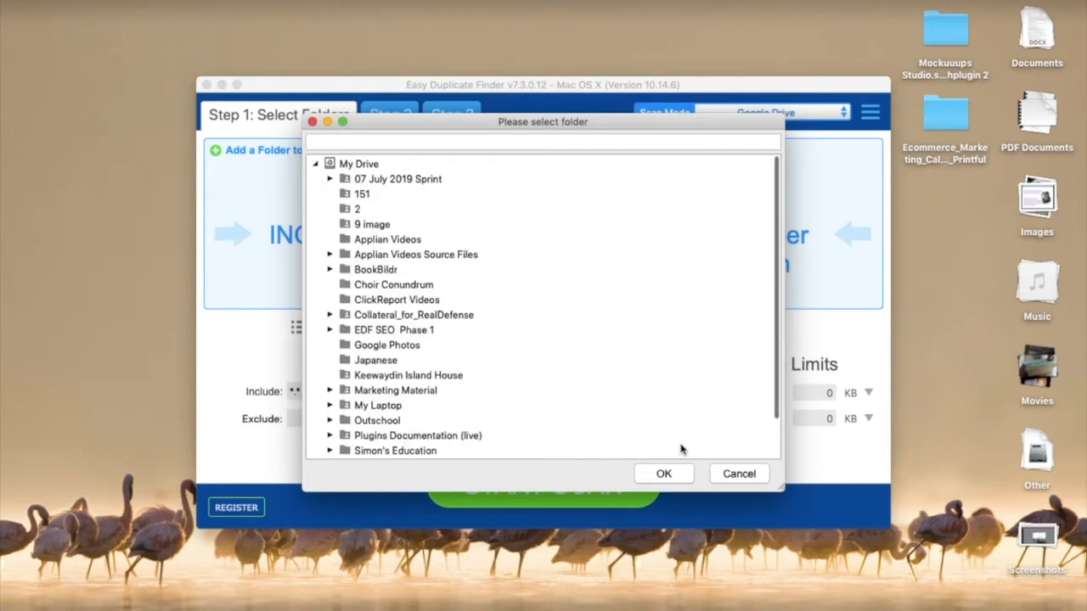
- Select My Drive in the folder dialog and confirm it as the scan folder
{"action": "left_click", "coordinate": [358, 163]}
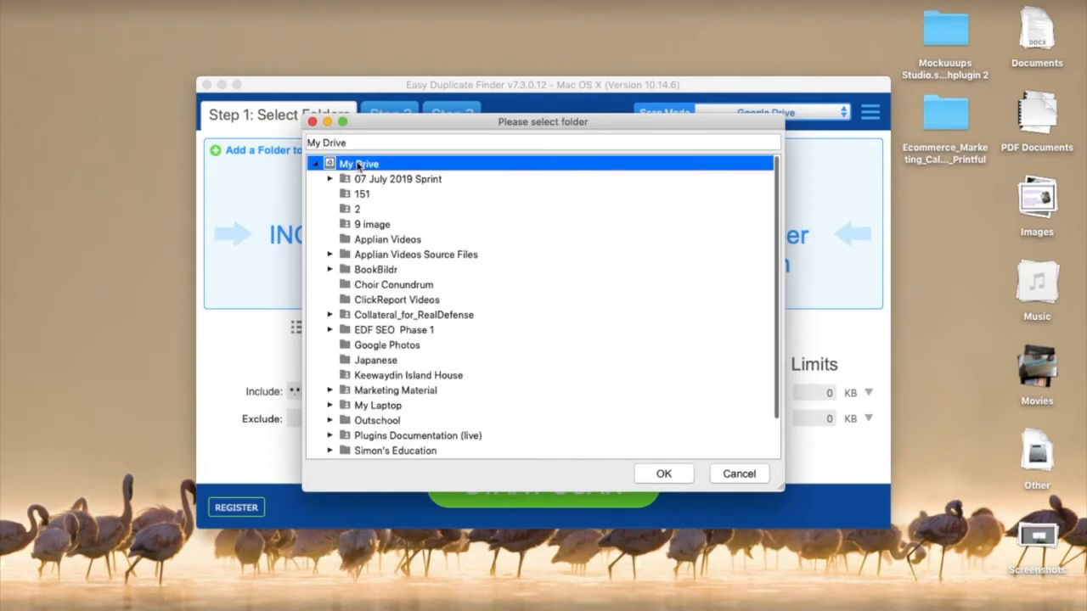
{"action": "mouse_move", "coordinate": [664, 474]}
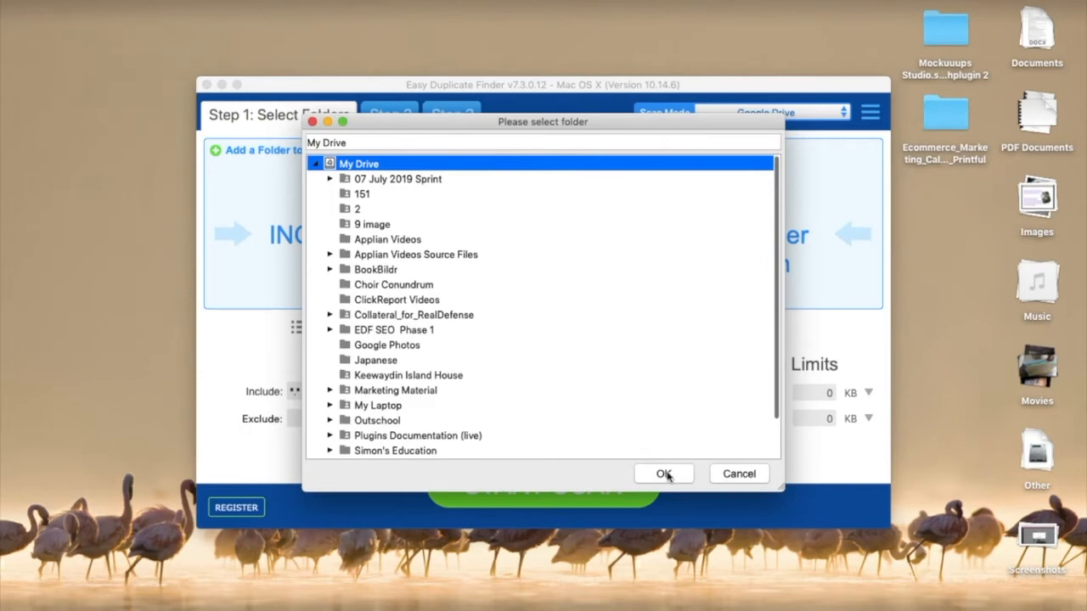
{"action": "left_click", "coordinate": [664, 473]}
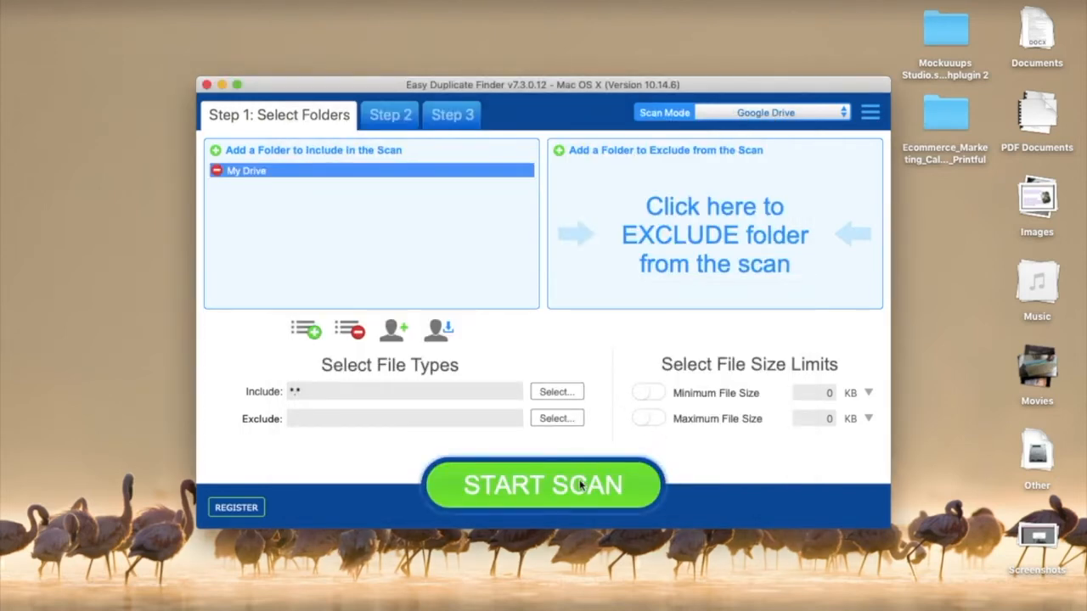
{"action": "left_click", "coordinate": [542, 485]}
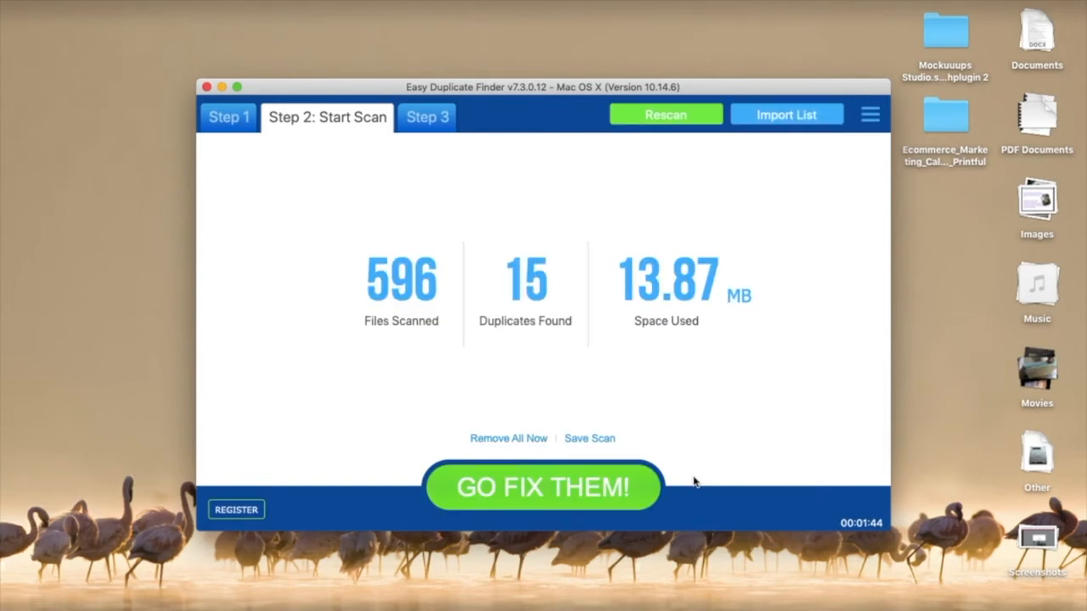
{"action": "mouse_move", "coordinate": [673, 411]}
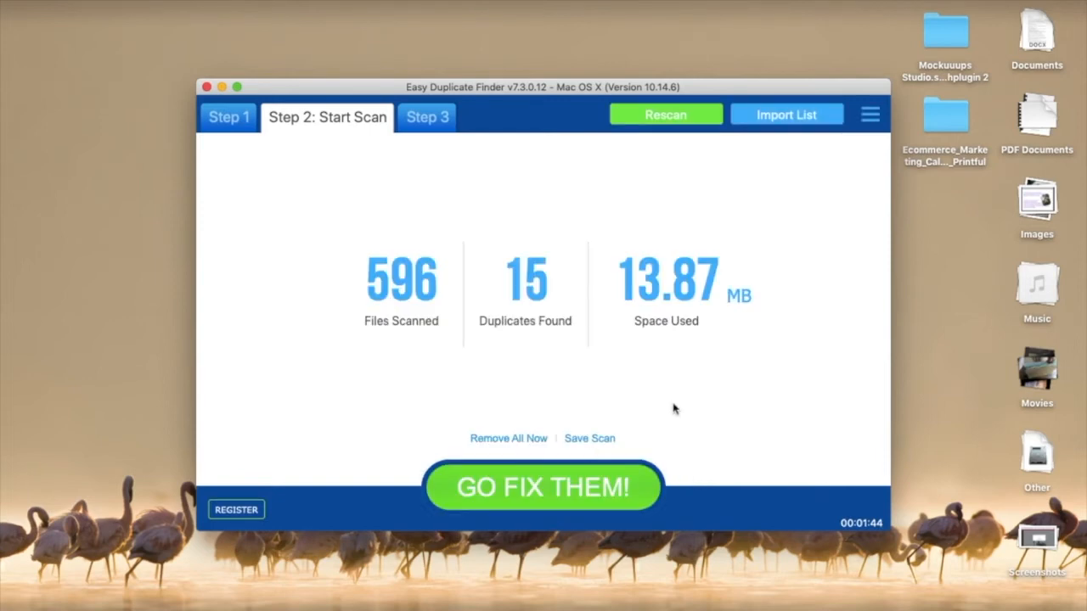
{"action": "mouse_move", "coordinate": [665, 409]}
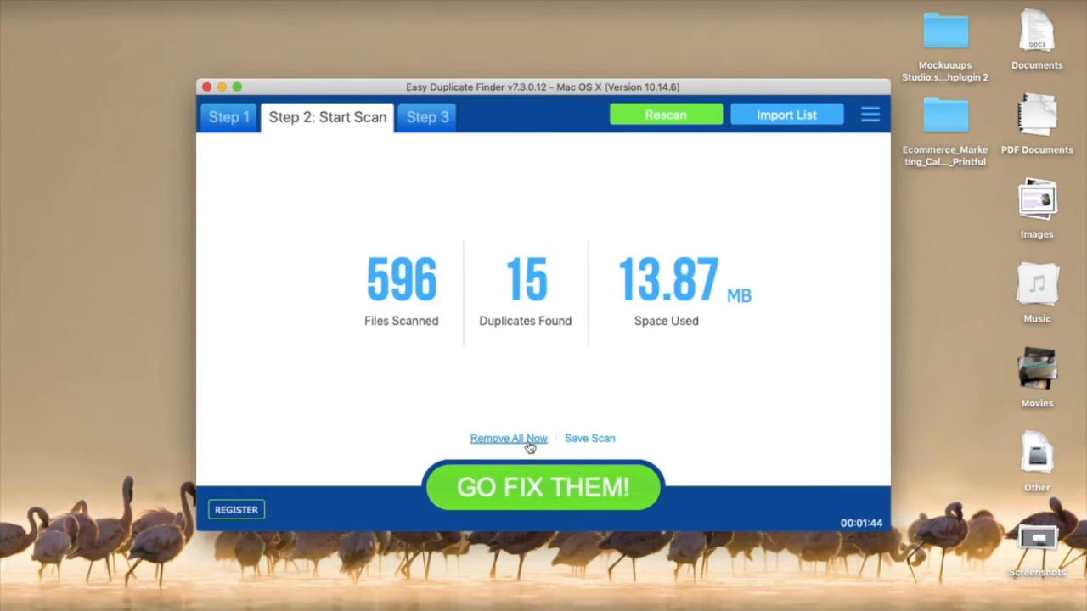
{"action": "mouse_move", "coordinate": [673, 470]}
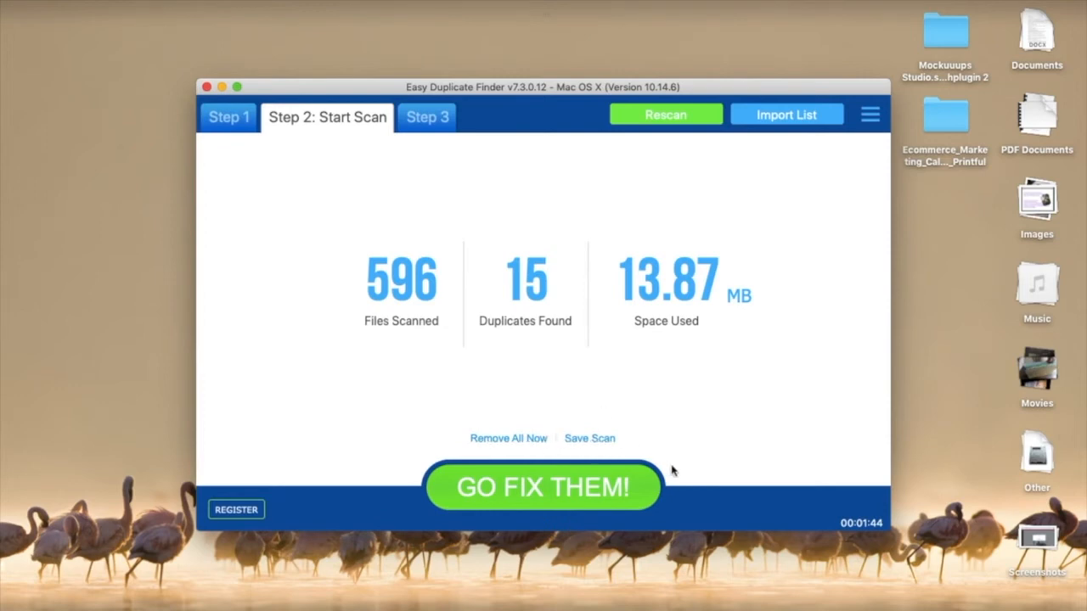
- Proceed from the 15-duplicate scan summary to the duplicate review list
{"action": "left_click", "coordinate": [542, 486]}
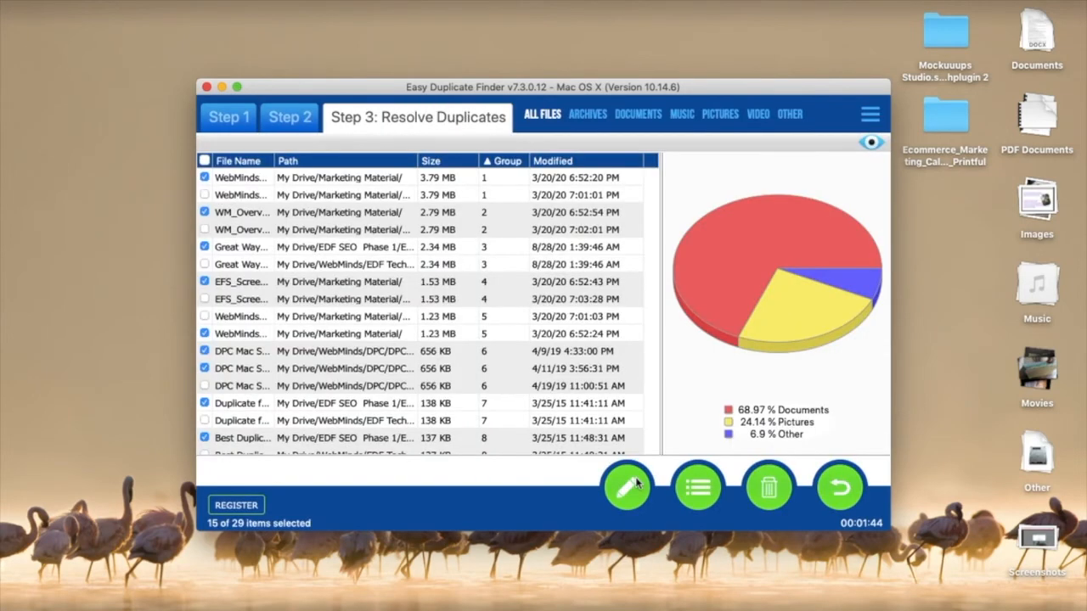
- Delete the checked duplicates, choosing Move files to the Trash in the Delete Selected dialog
{"action": "scroll", "scroll_direction": "down", "scroll_amount": 3}
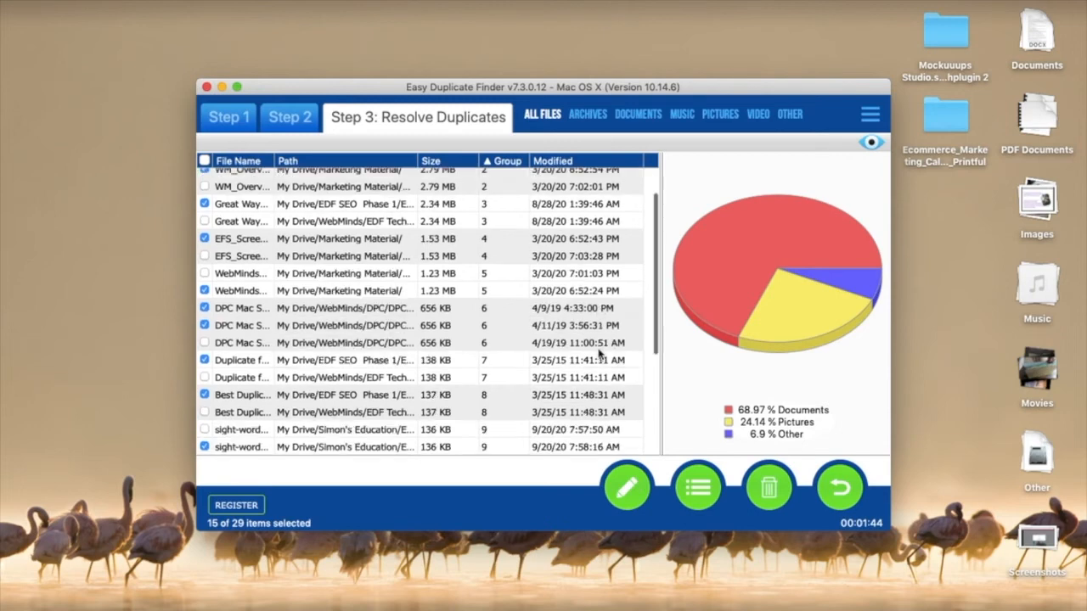
{"action": "scroll", "scroll_direction": "down", "scroll_amount": 3}
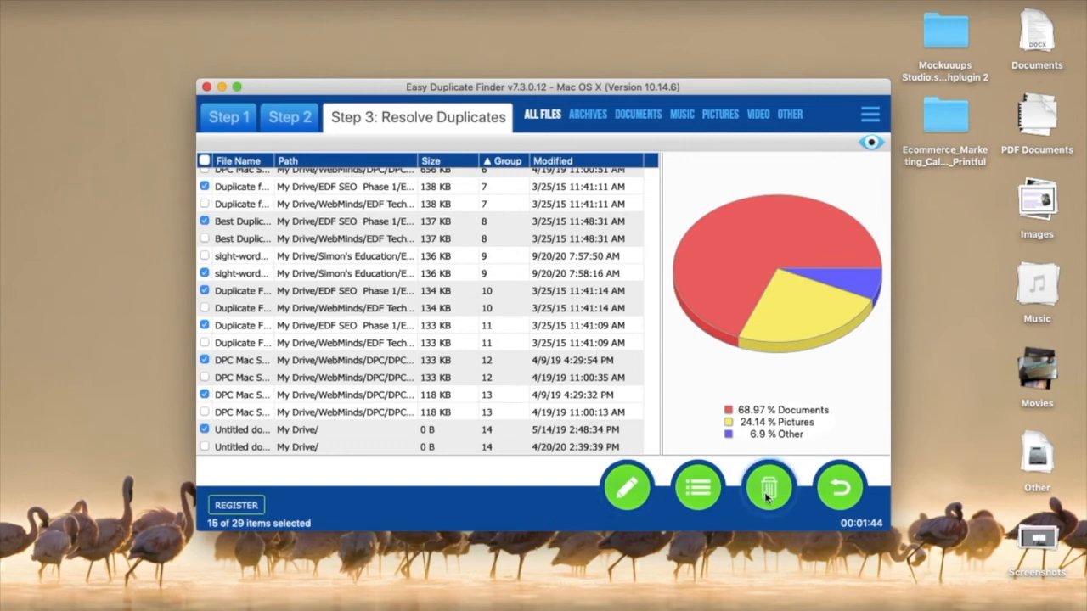
{"action": "left_click", "coordinate": [767, 488]}
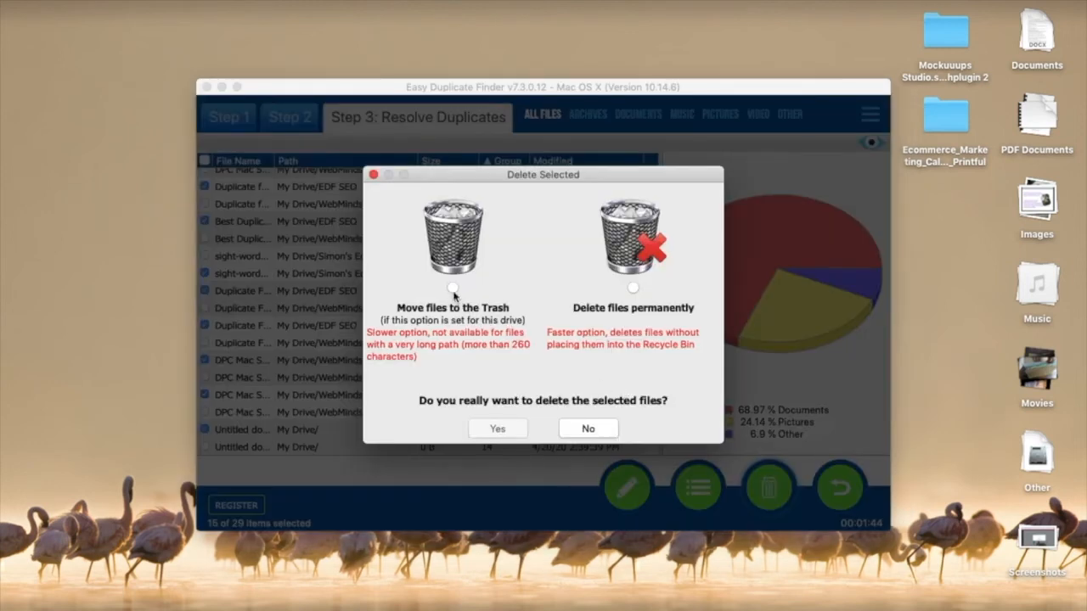
{"action": "left_click", "coordinate": [452, 286]}
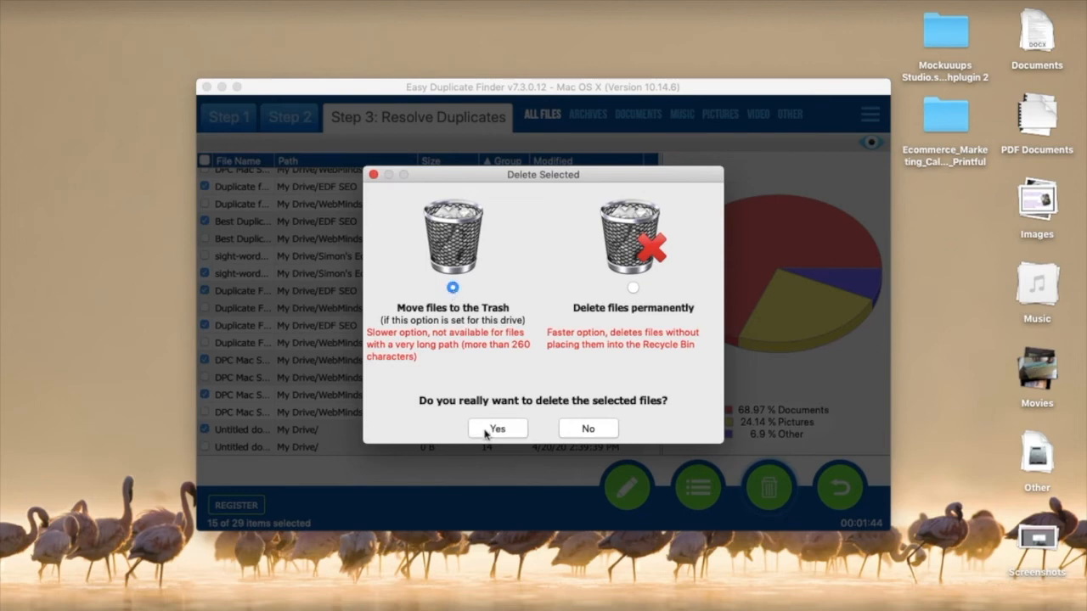